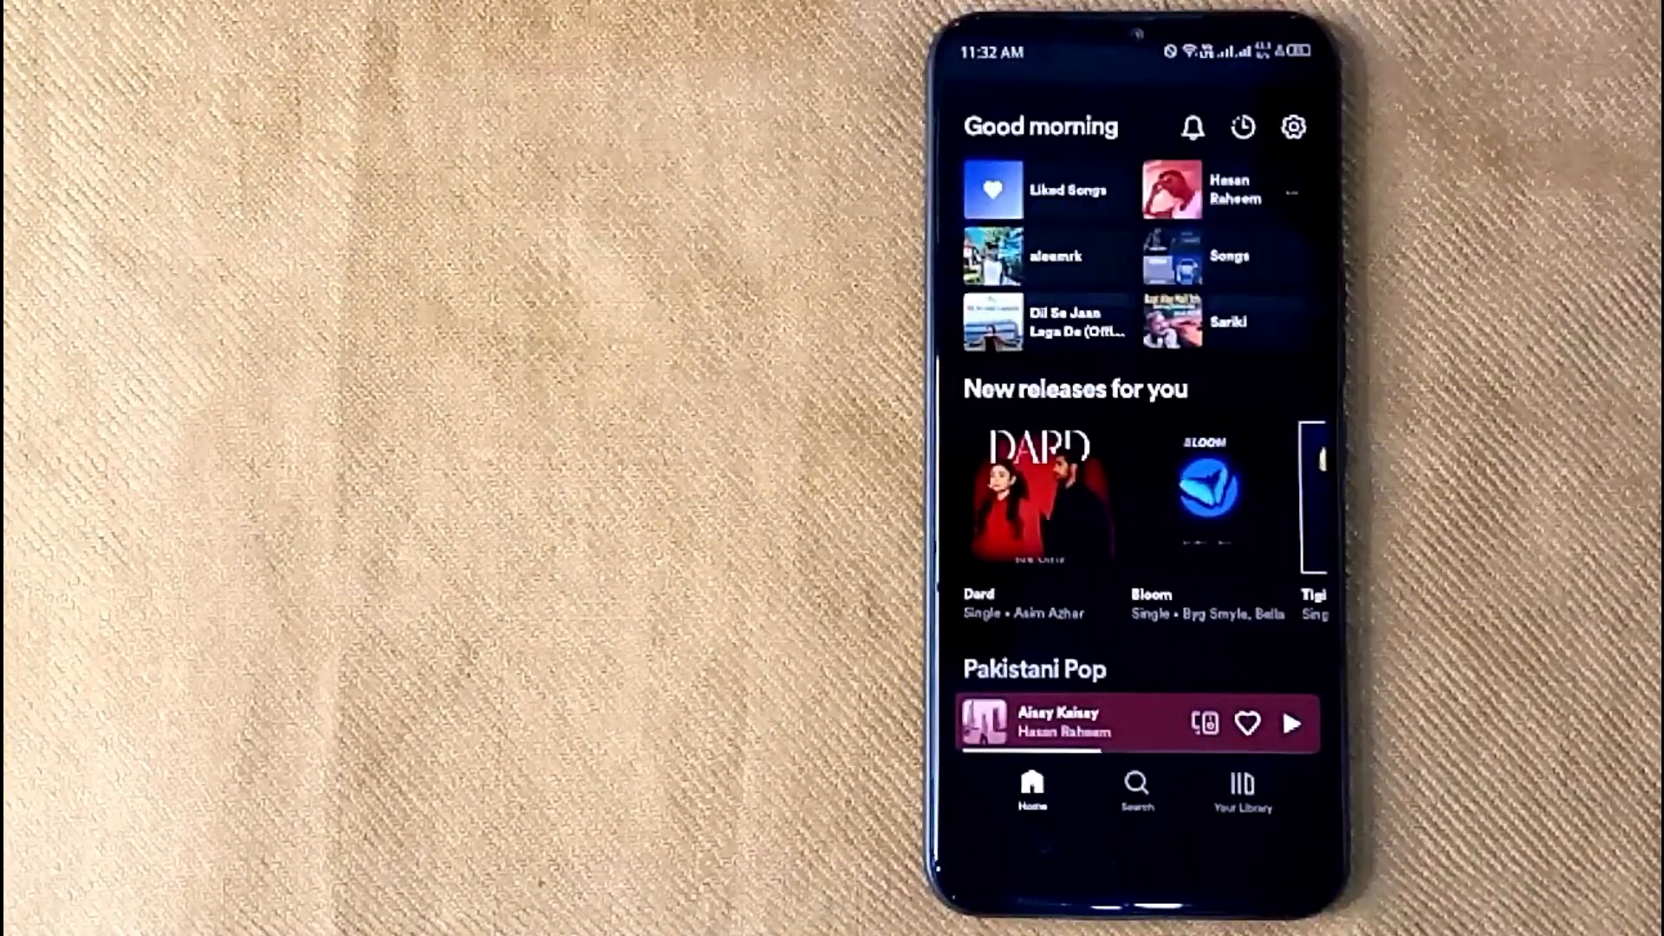
Step: Open Your Library, listing Liked Songs, the playlist and followed artists
left_click(1241, 790)
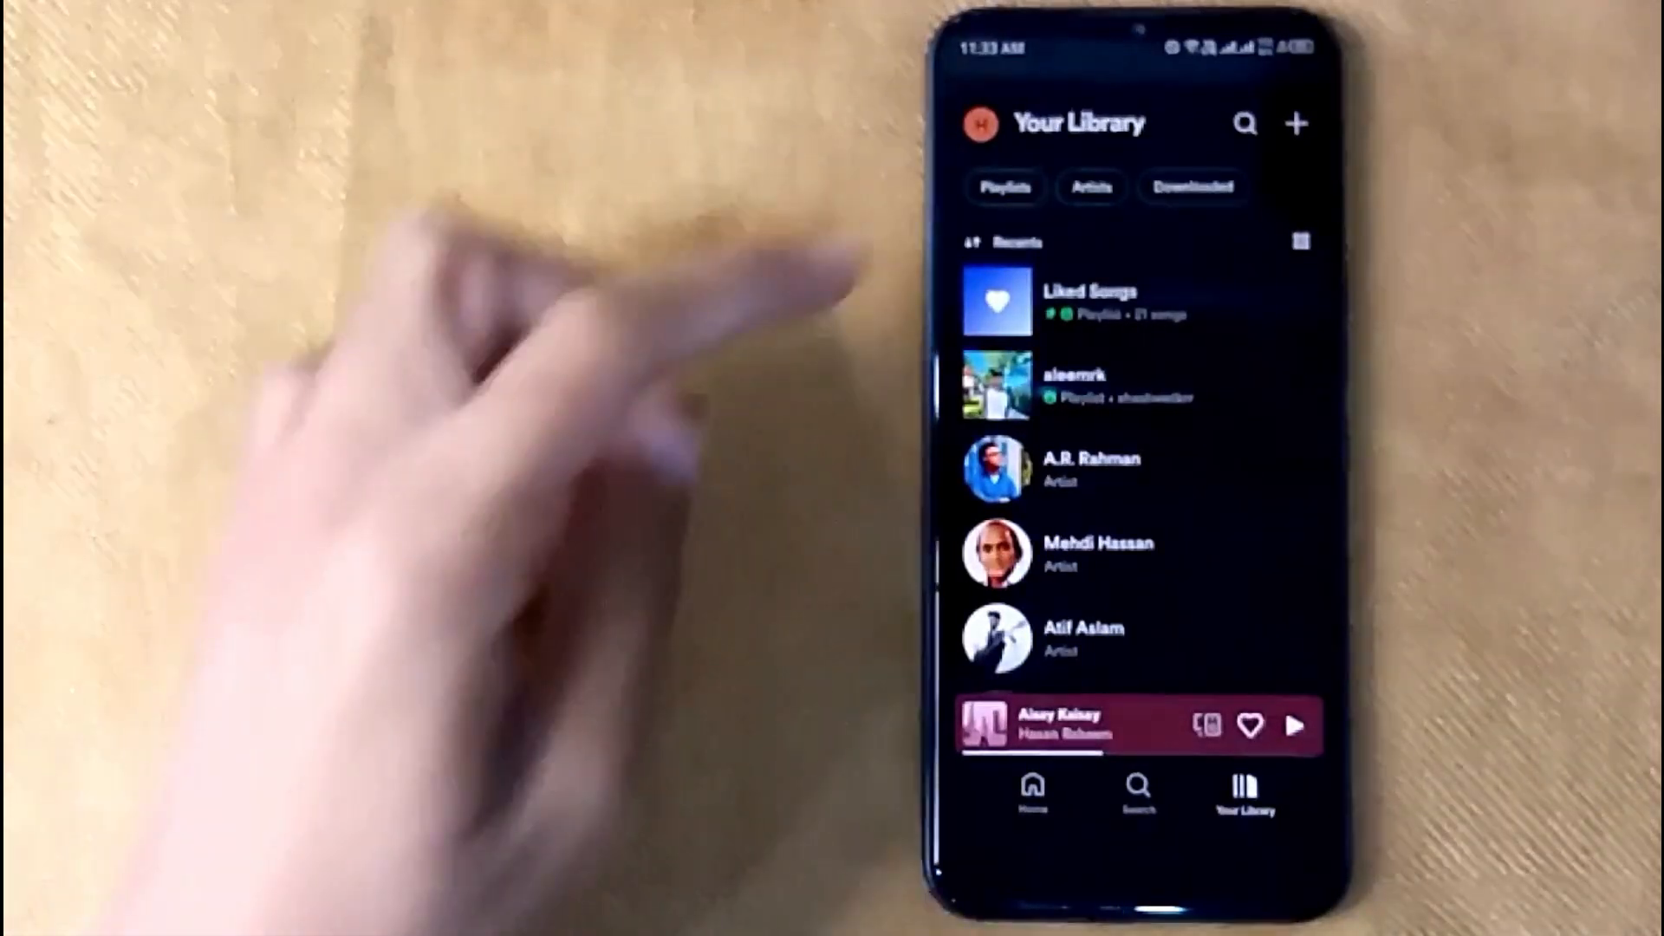
left_click(1002, 186)
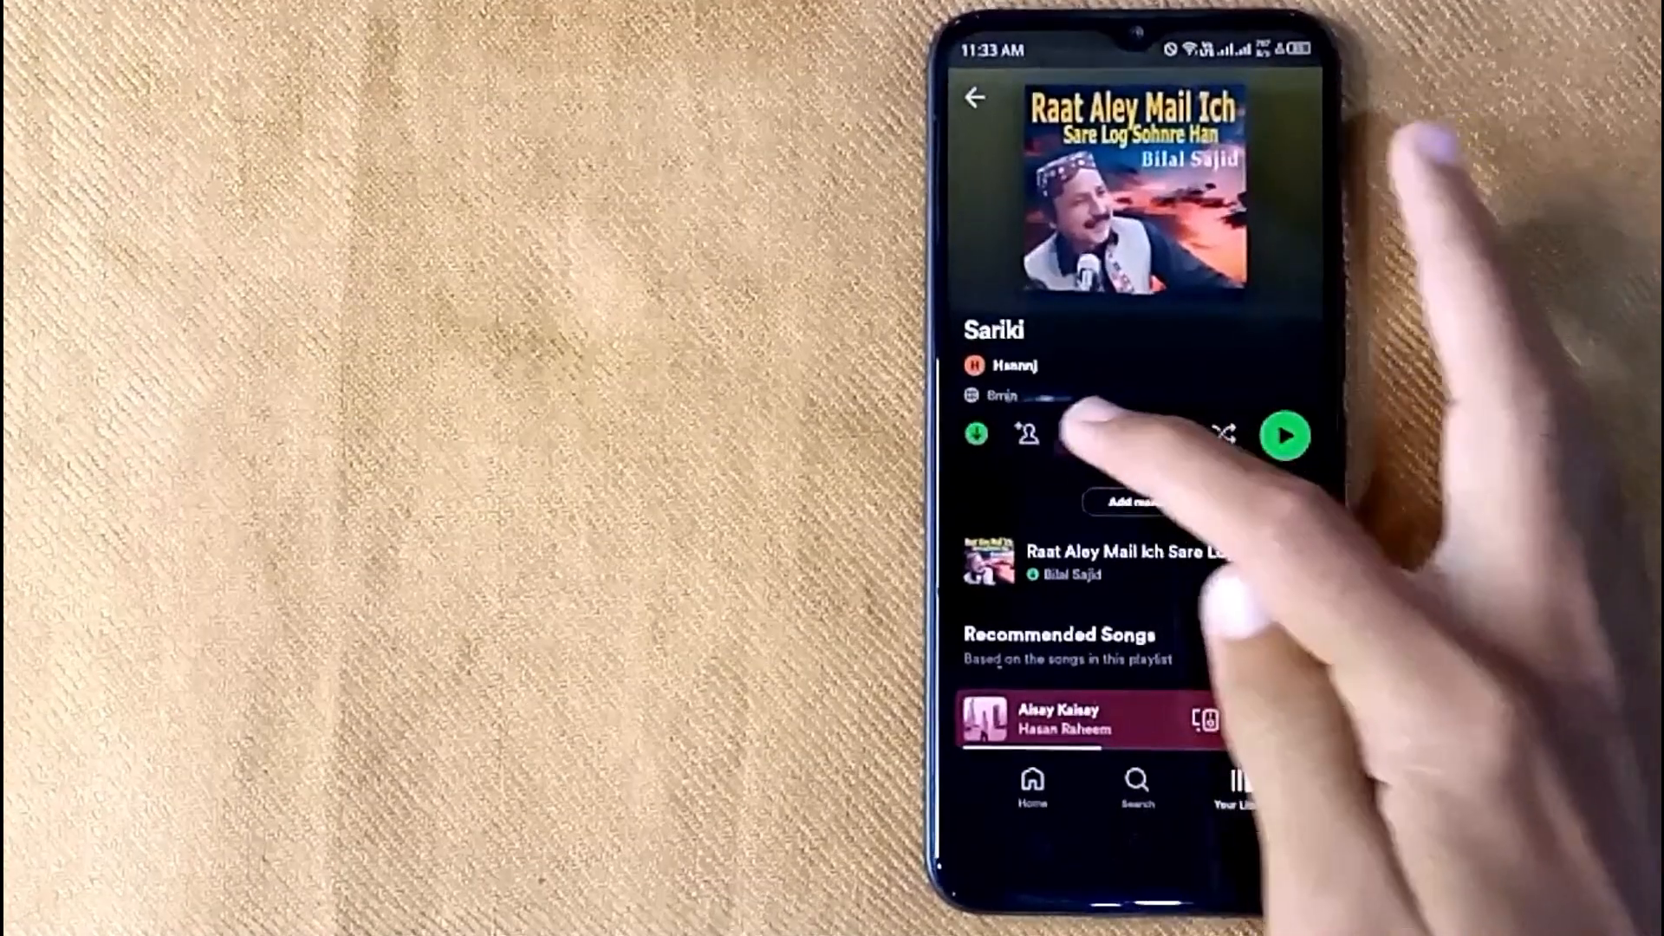
Step: Bring up the three-dot options menu for the Sariki playlist
left_click(1110, 435)
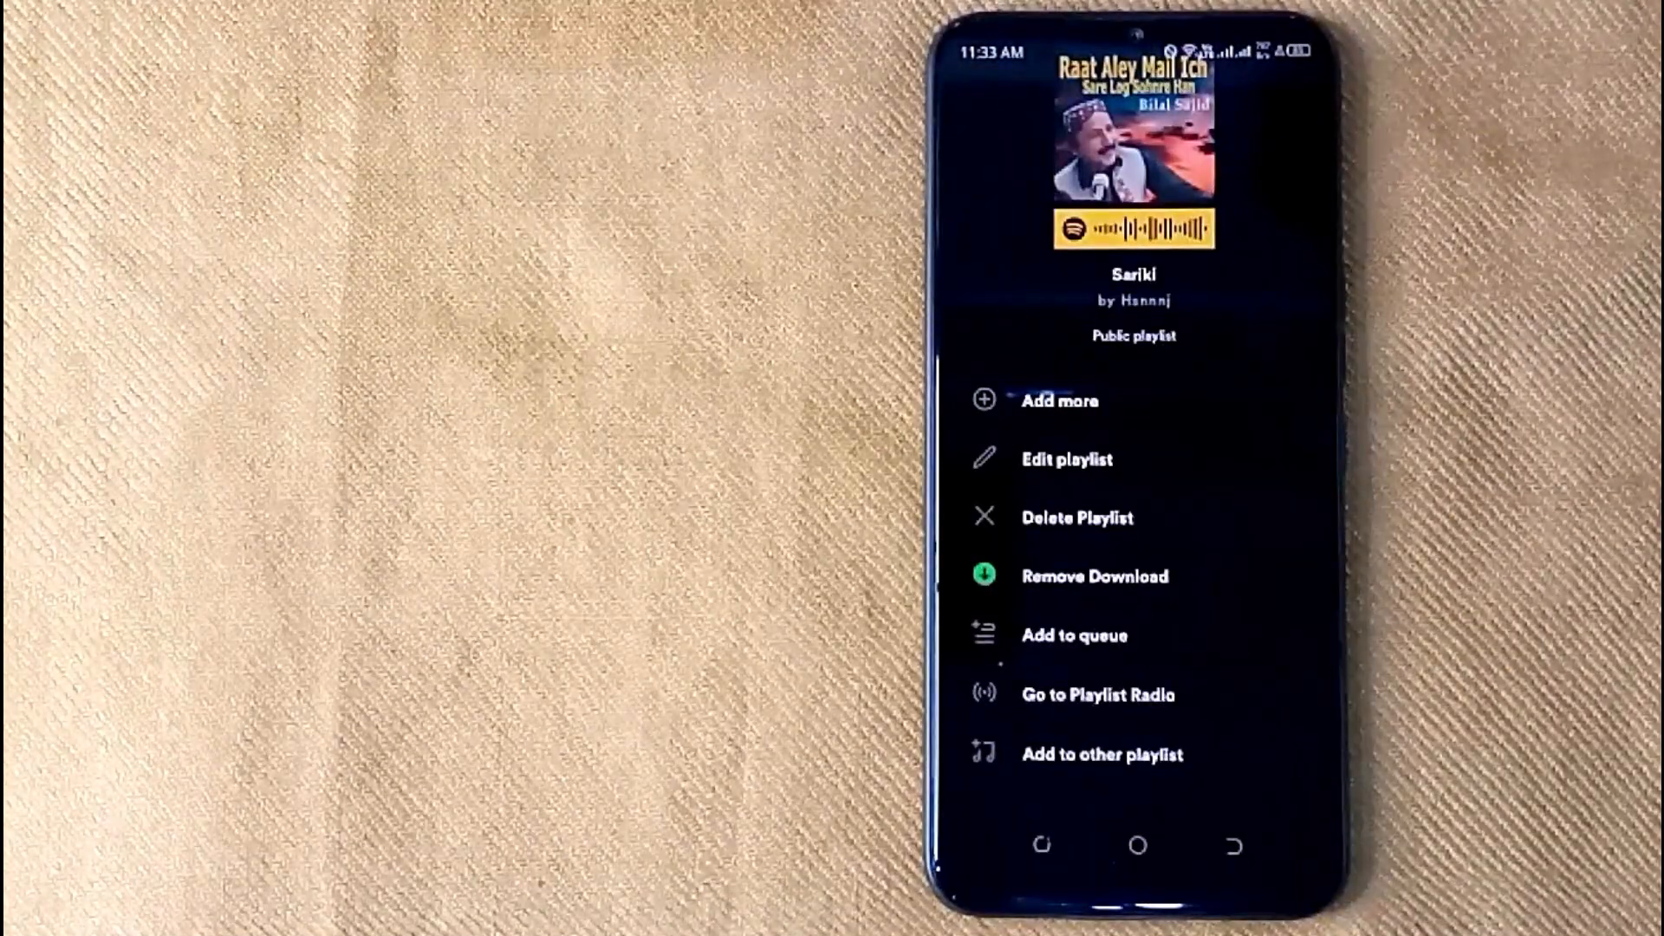